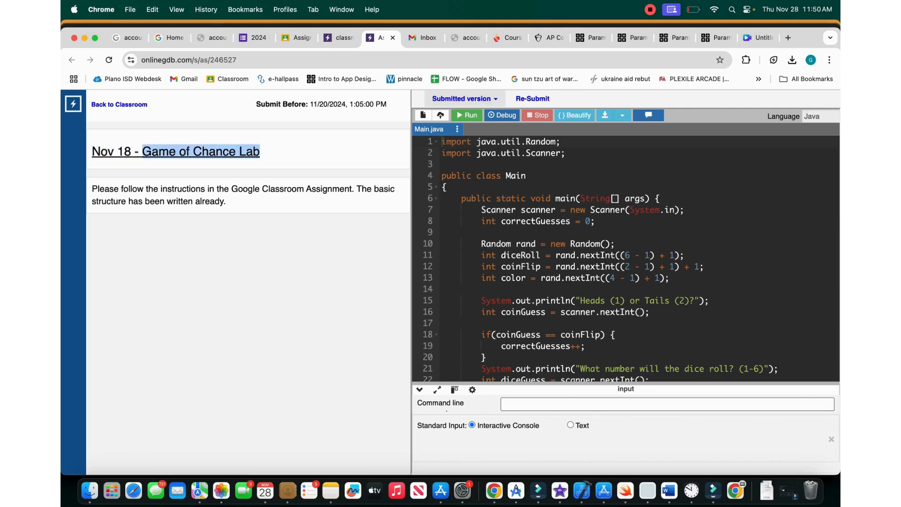
# Walk through the opening lines of the Game of Chance code, highlighting each statement in the editor.
pyautogui.click(526, 175)
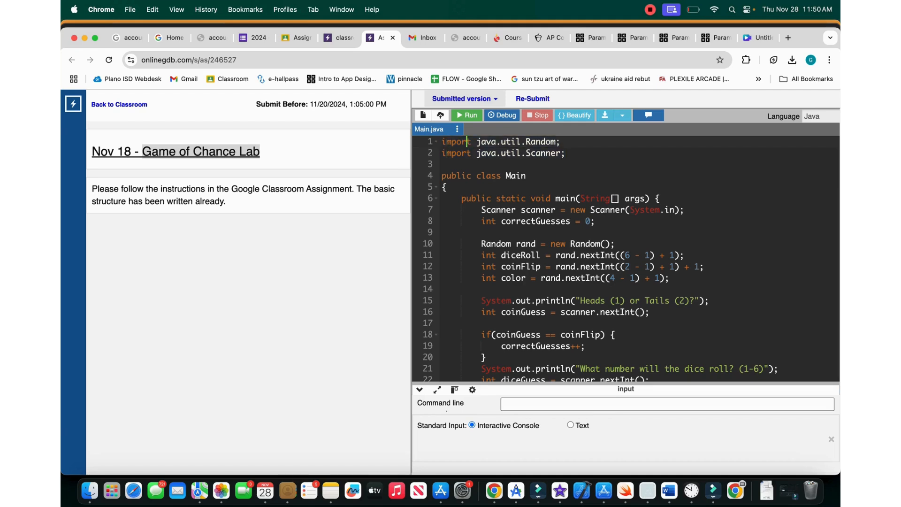
pyautogui.doubleClick(486, 141)
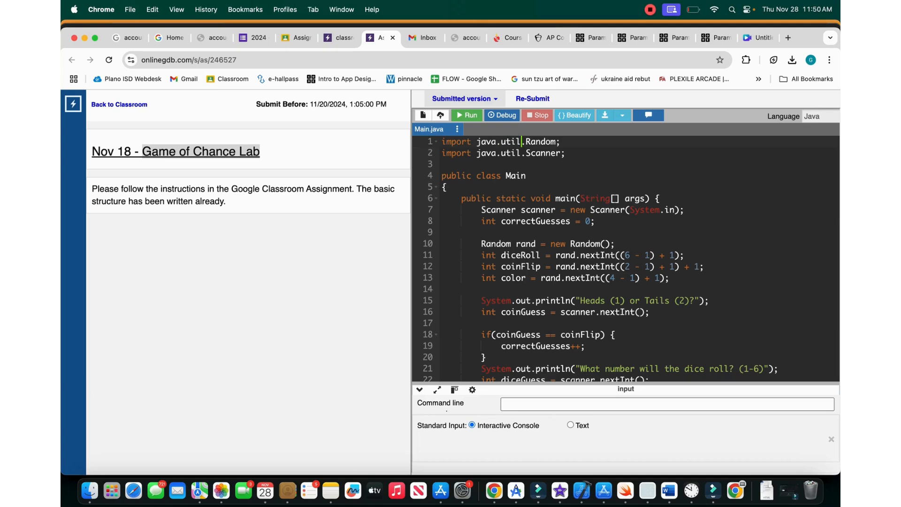
pyautogui.doubleClick(486, 141)
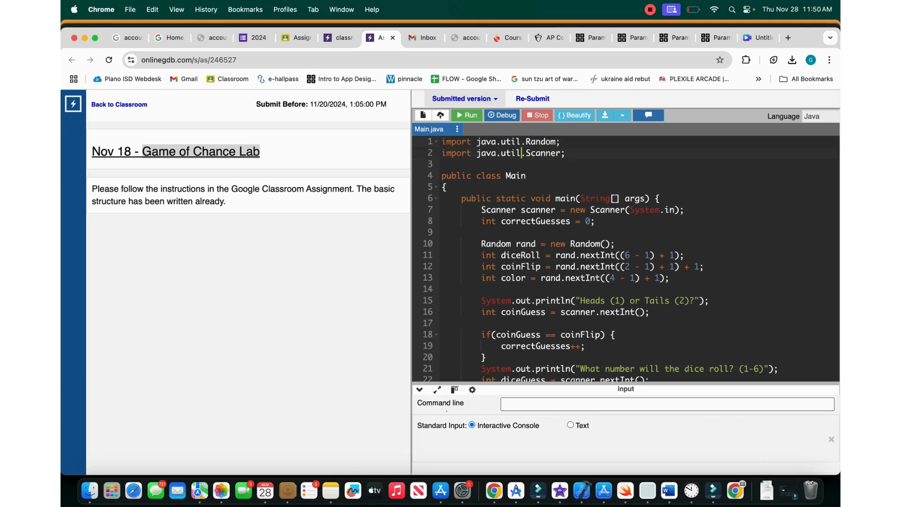
pyautogui.doubleClick(509, 153)
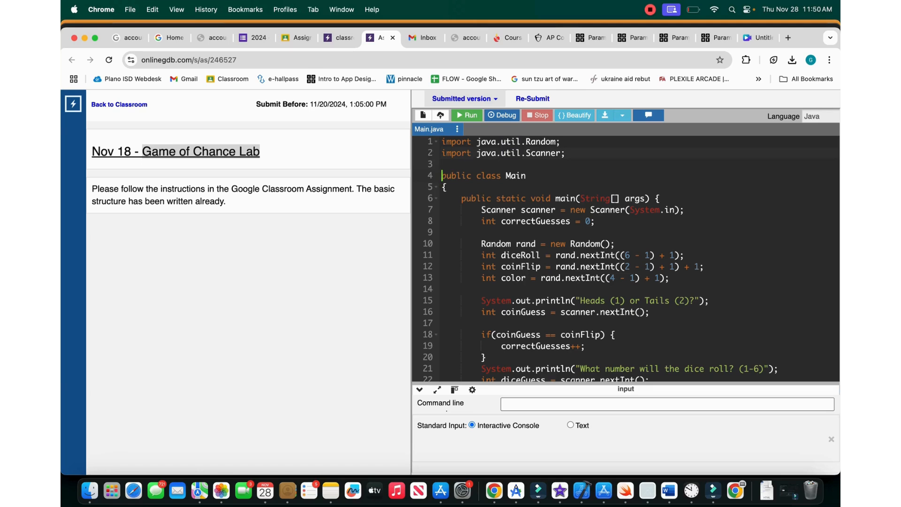
pyautogui.click(509, 175)
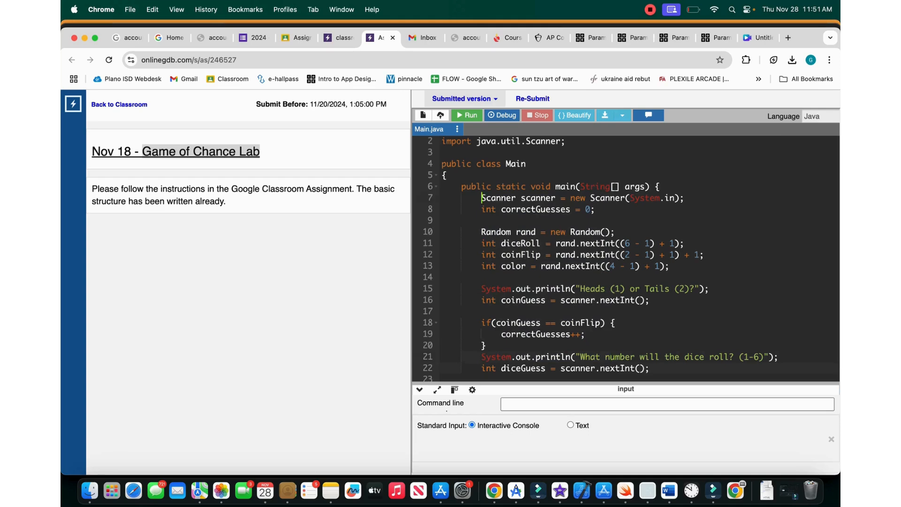
pyautogui.scroll(-3)
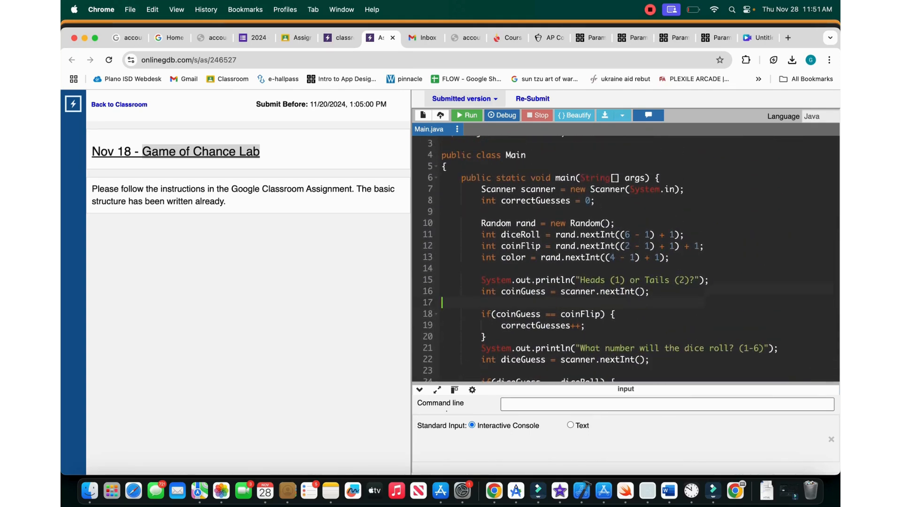
pyautogui.click(496, 177)
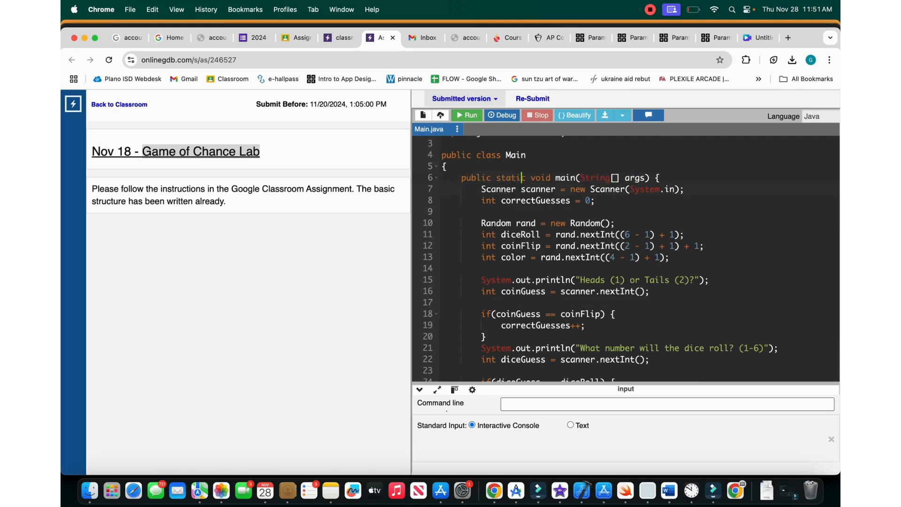
pyautogui.doubleClick(535, 189)
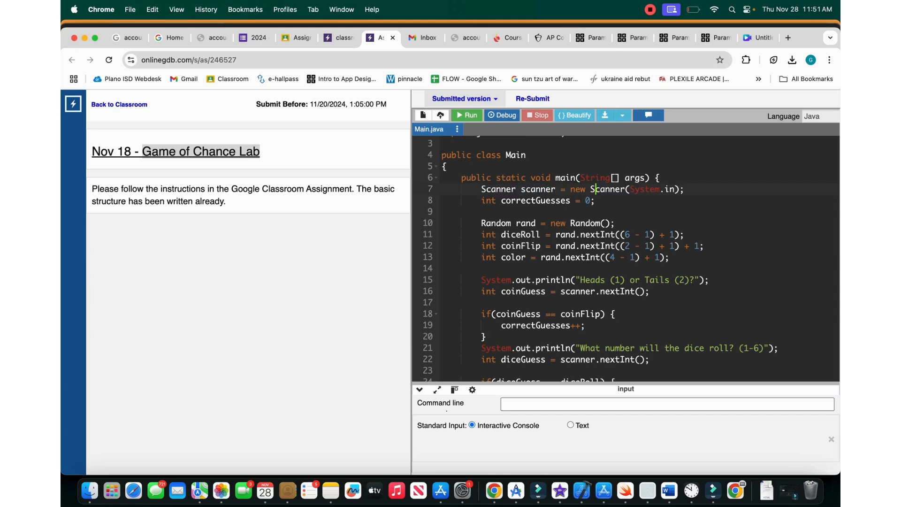
pyautogui.doubleClick(645, 188)
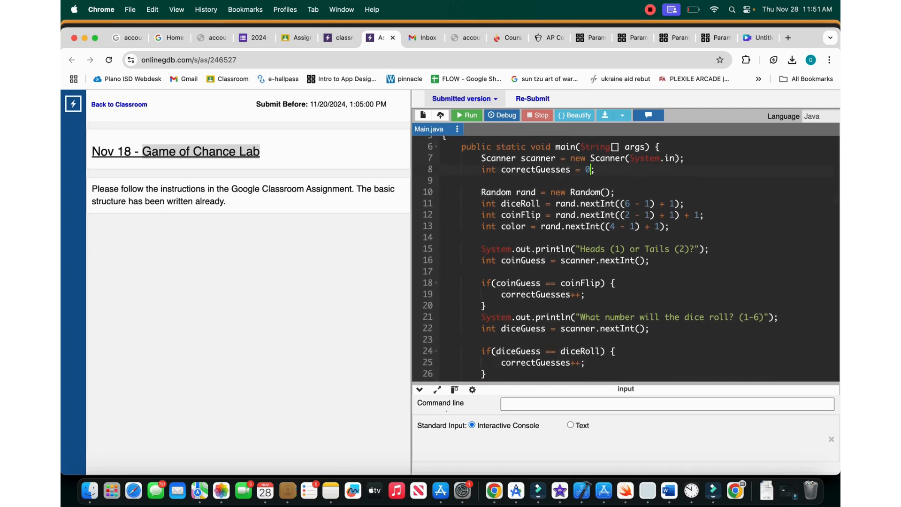
pyautogui.scroll(-3)
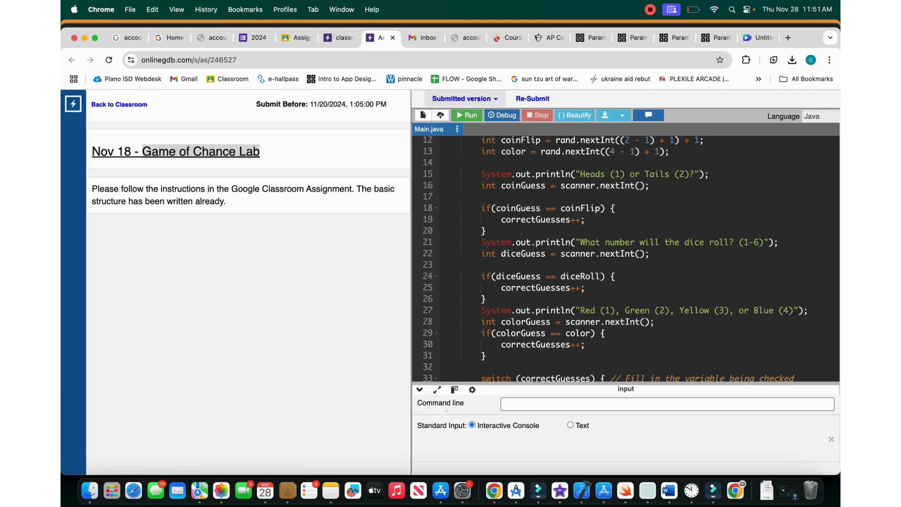
pyautogui.scroll(3)
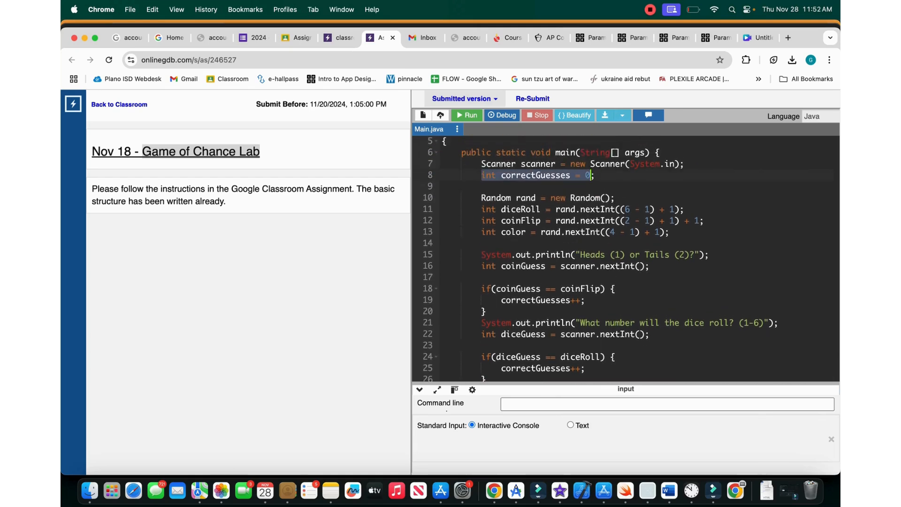
pyautogui.click(519, 197)
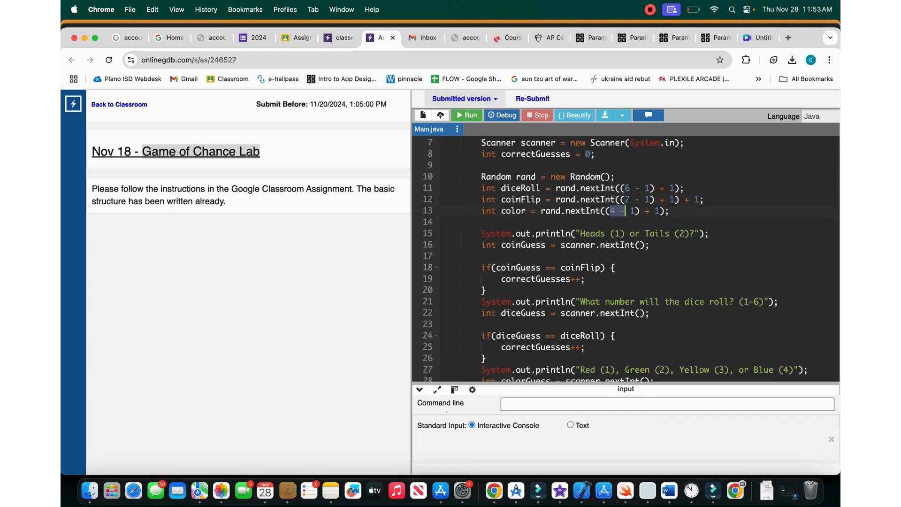
# Highlight the guess-checking and score-message lines further down the Java source.
pyautogui.scroll(-3)
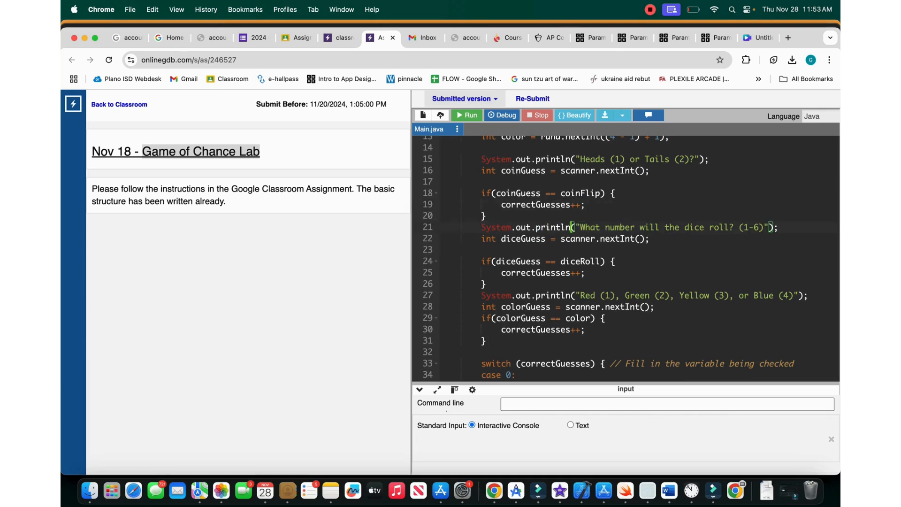
pyautogui.doubleClick(670, 227)
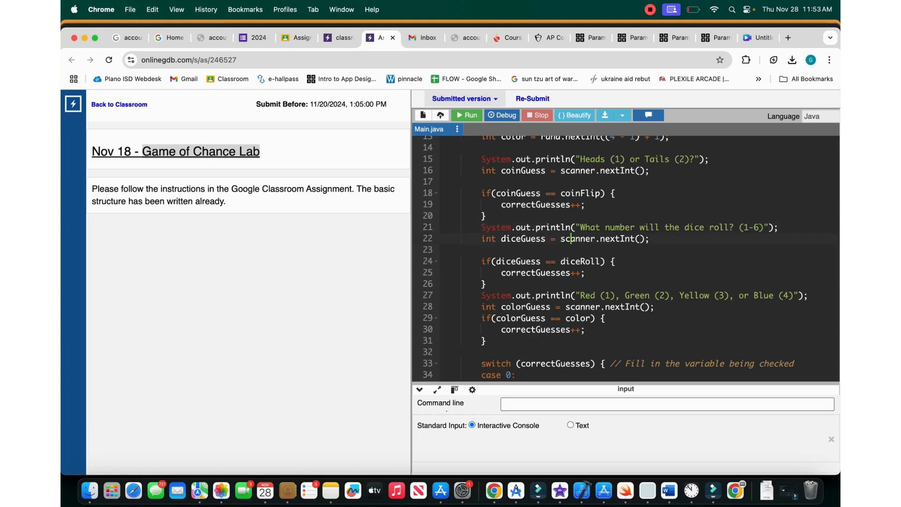
pyautogui.doubleClick(603, 238)
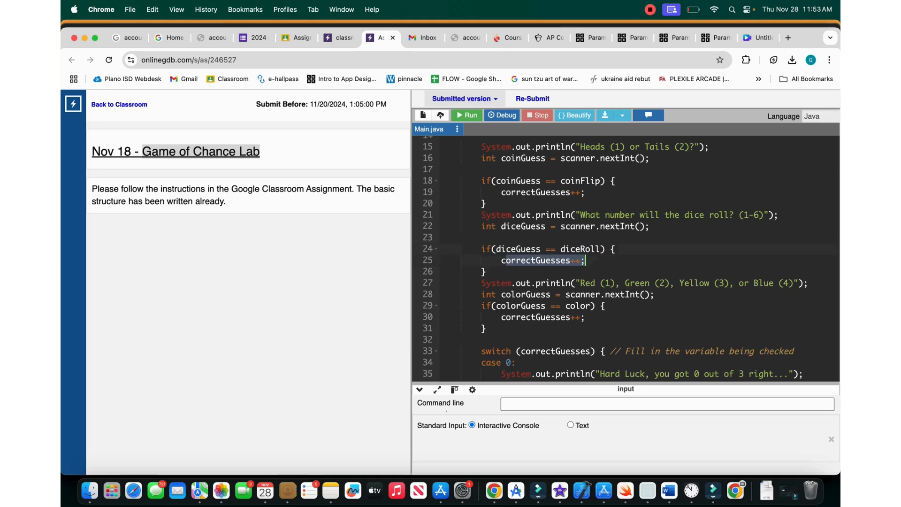
pyautogui.scroll(-3)
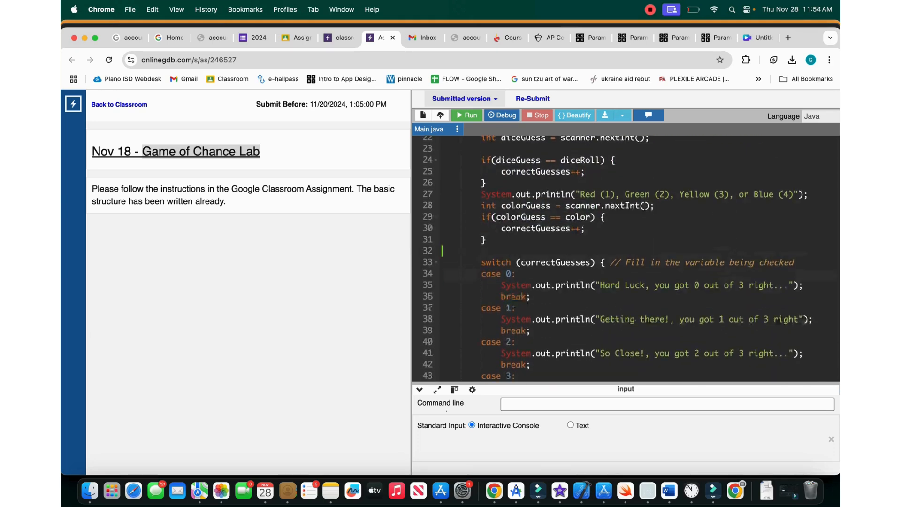
pyautogui.scroll(-3)
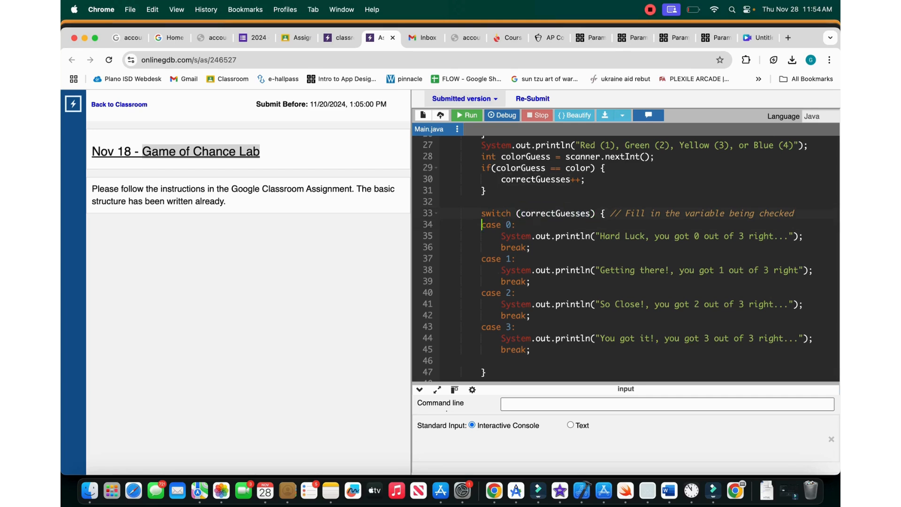
pyautogui.moveTo(502, 236); pyautogui.dragTo(533, 248)
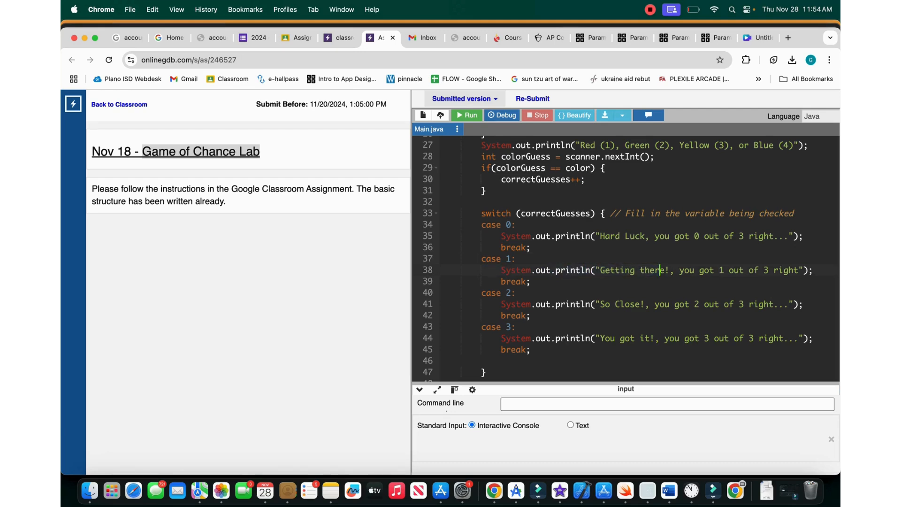
pyautogui.moveTo(687, 270); pyautogui.dragTo(813, 270)
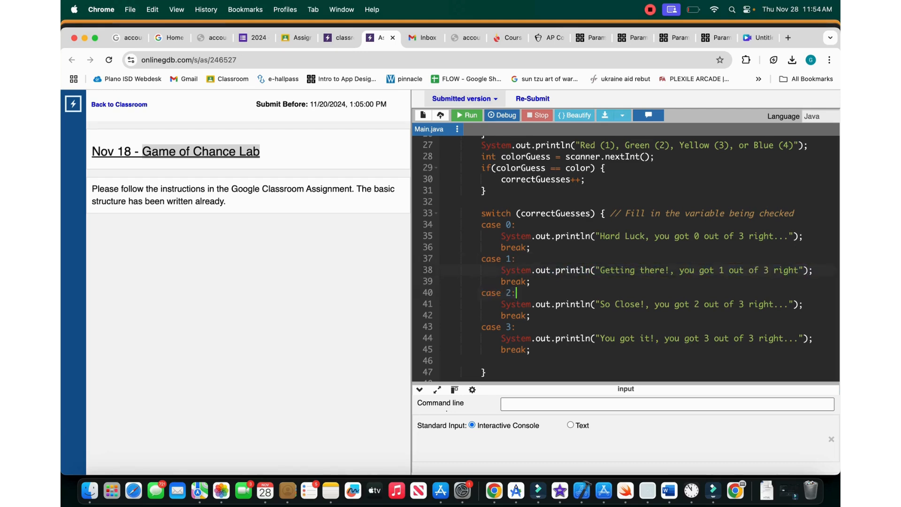
pyautogui.moveTo(501, 304); pyautogui.dragTo(532, 315)
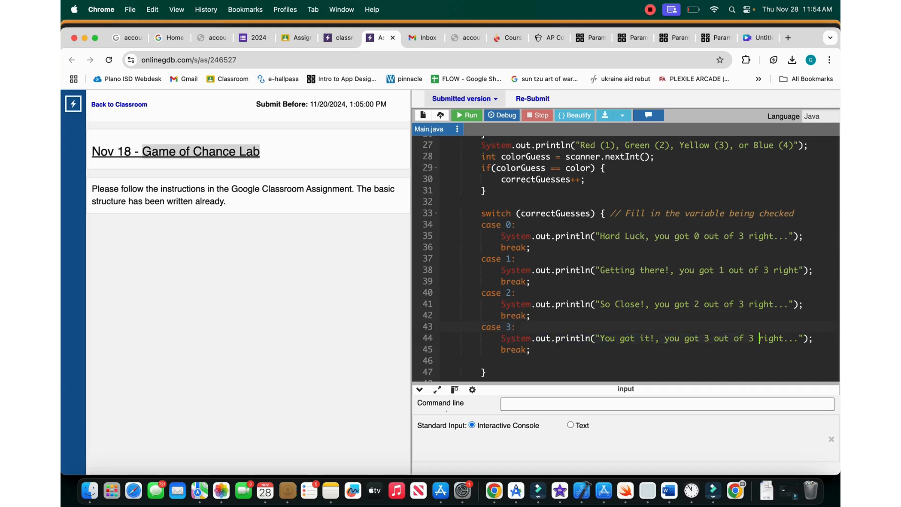
pyautogui.click(532, 349)
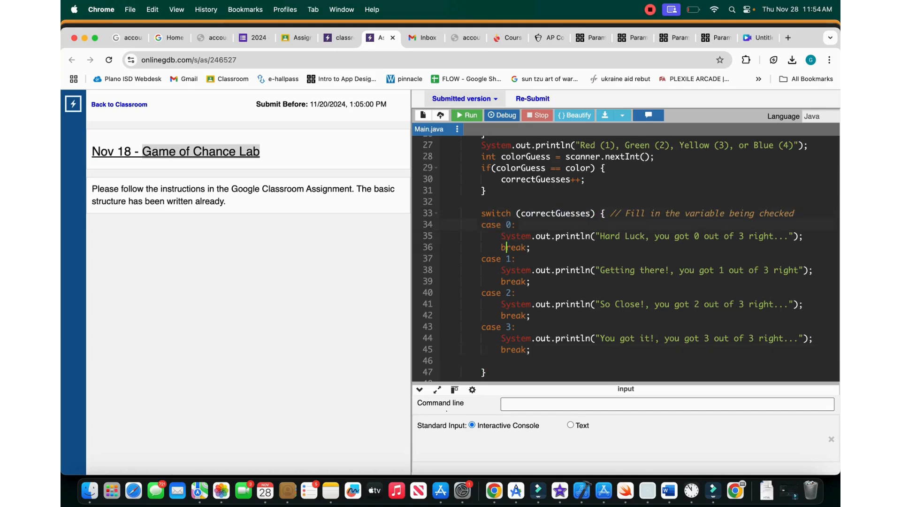
pyautogui.doubleClick(514, 304)
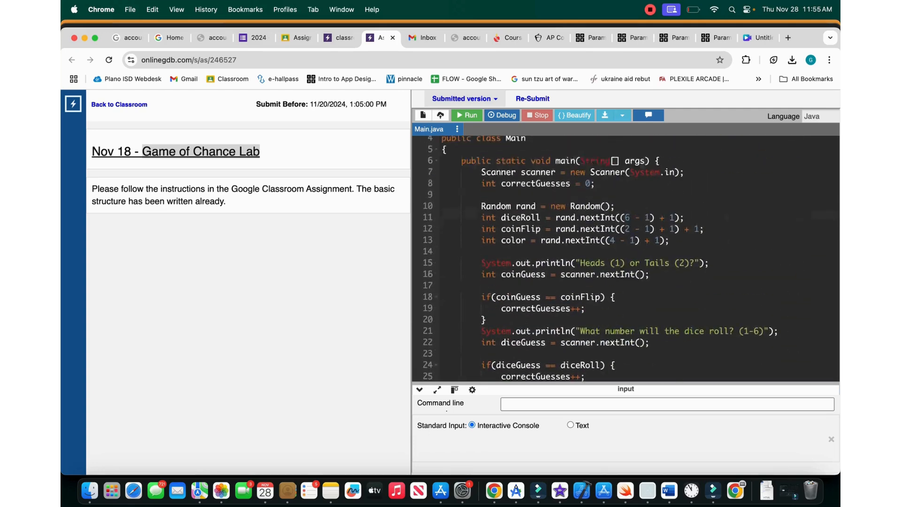
# Run the Game of Chance and answer the console prompts with guesses 2 and 4.
pyautogui.click(466, 115)
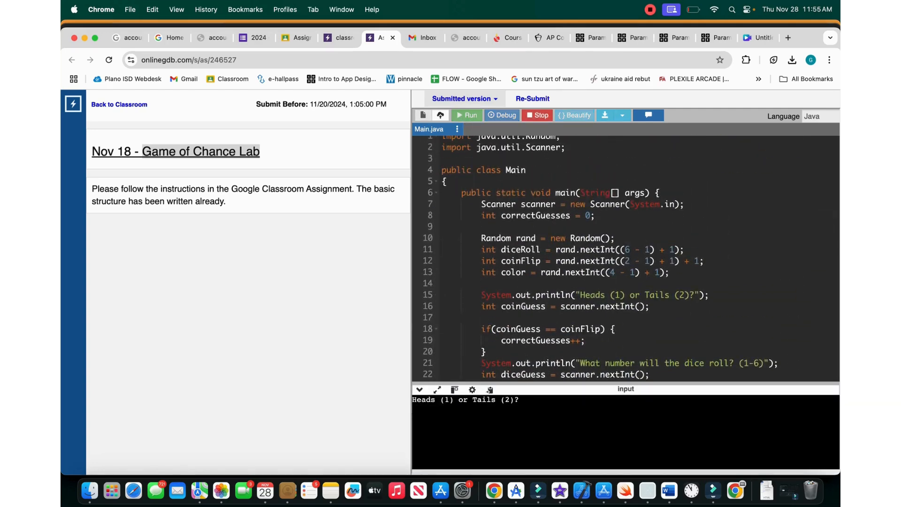
pyautogui.write('2')
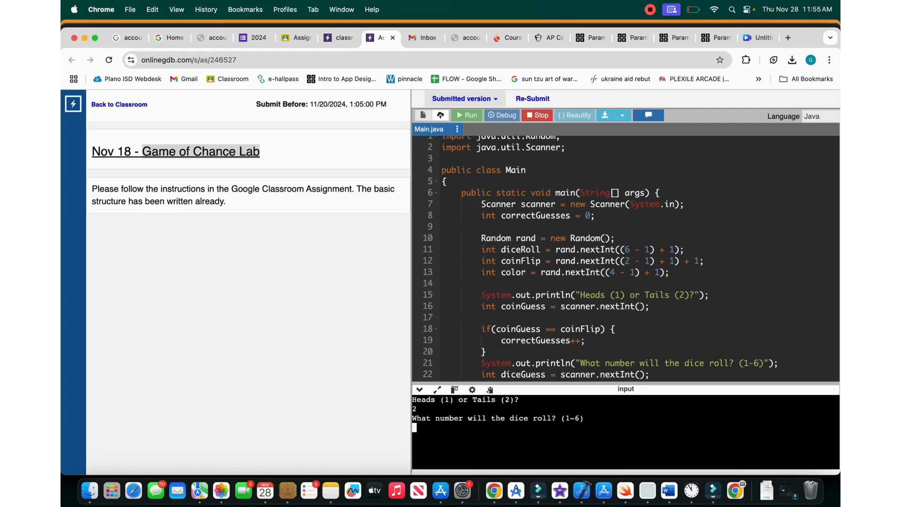
pyautogui.write('4')
pyautogui.write('3')
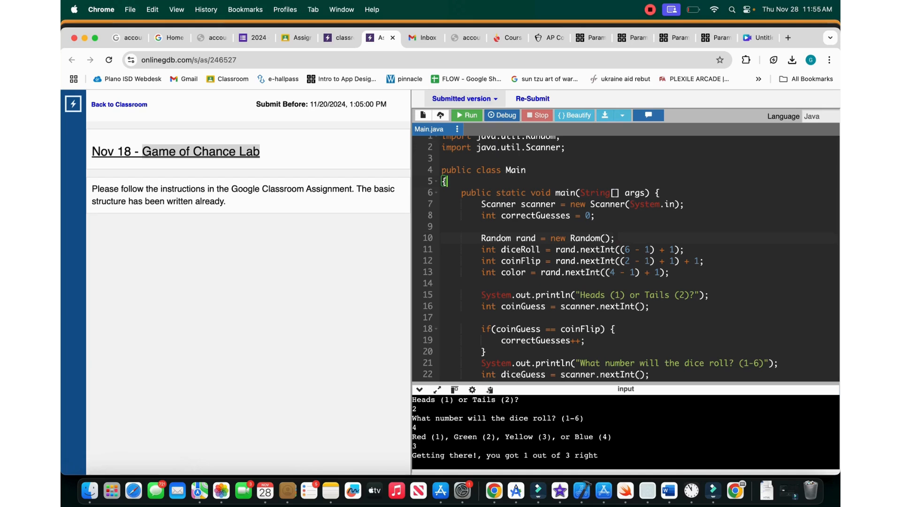
pyautogui.scroll(-3)
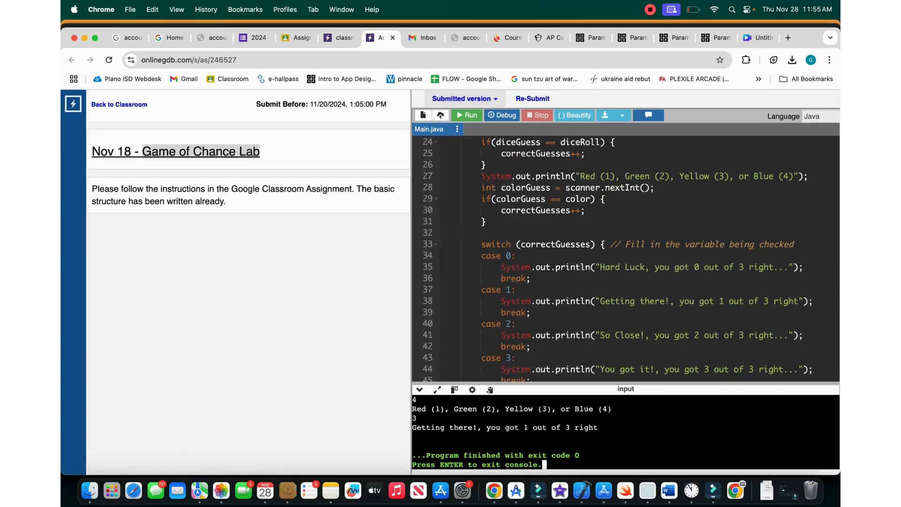
# Run the game a second time with guesses 4 and 2, ending on the 1 out of 3 right message.
pyautogui.click(466, 115)
pyautogui.write('2')
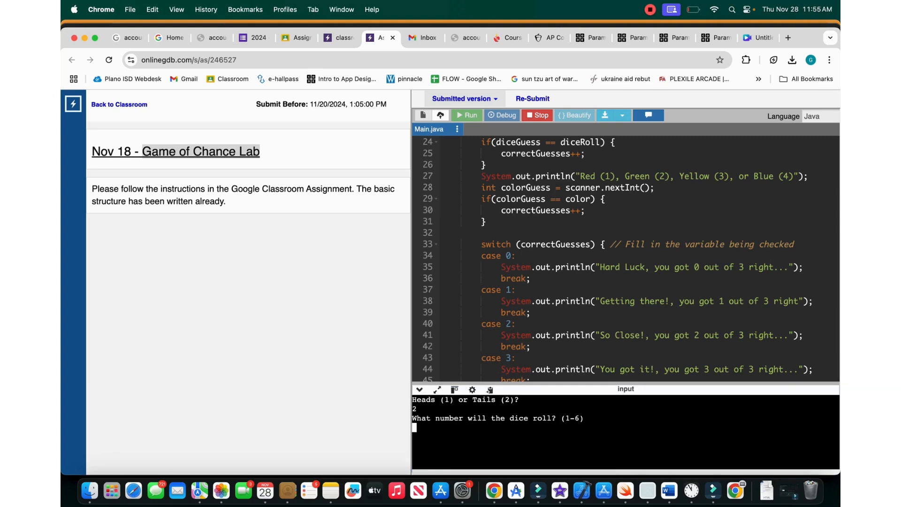
pyautogui.write('4')
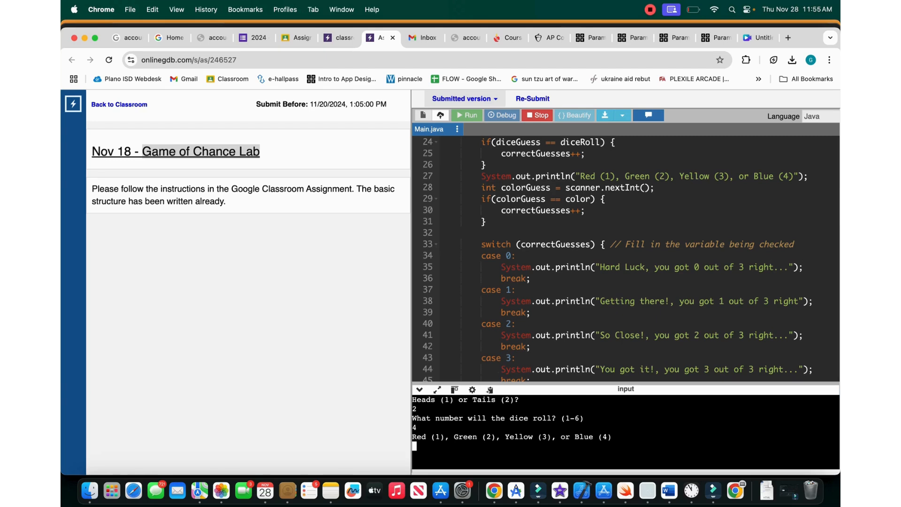
pyautogui.write('2')
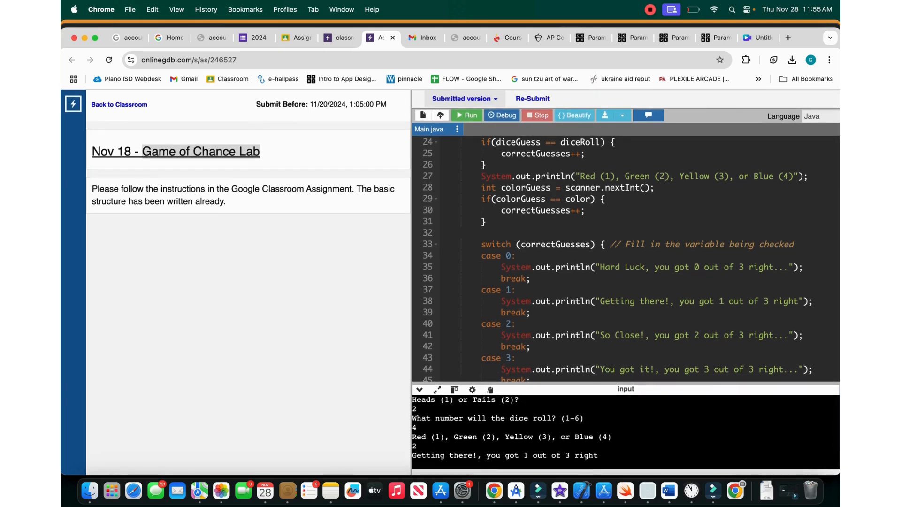
pyautogui.scroll(-3)
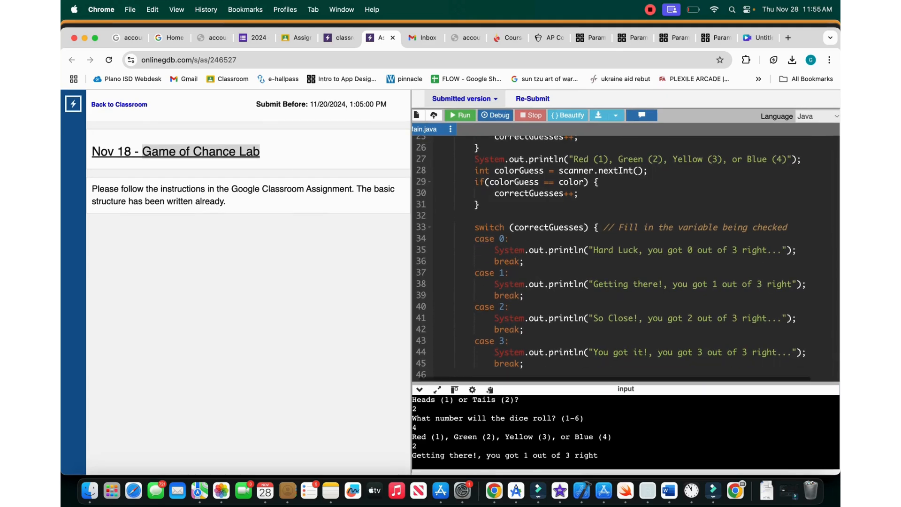